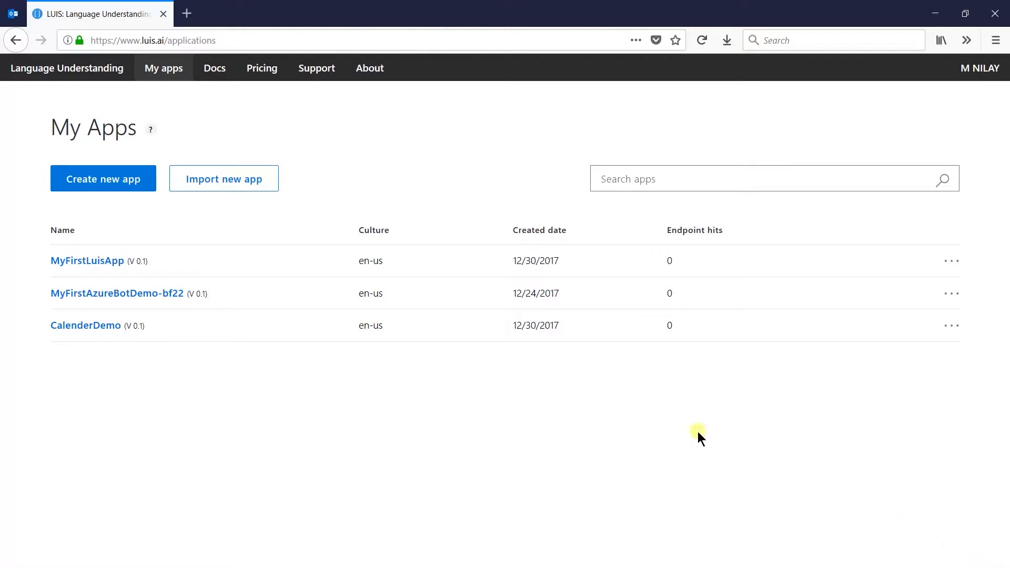
pyautogui.moveTo(164, 67)
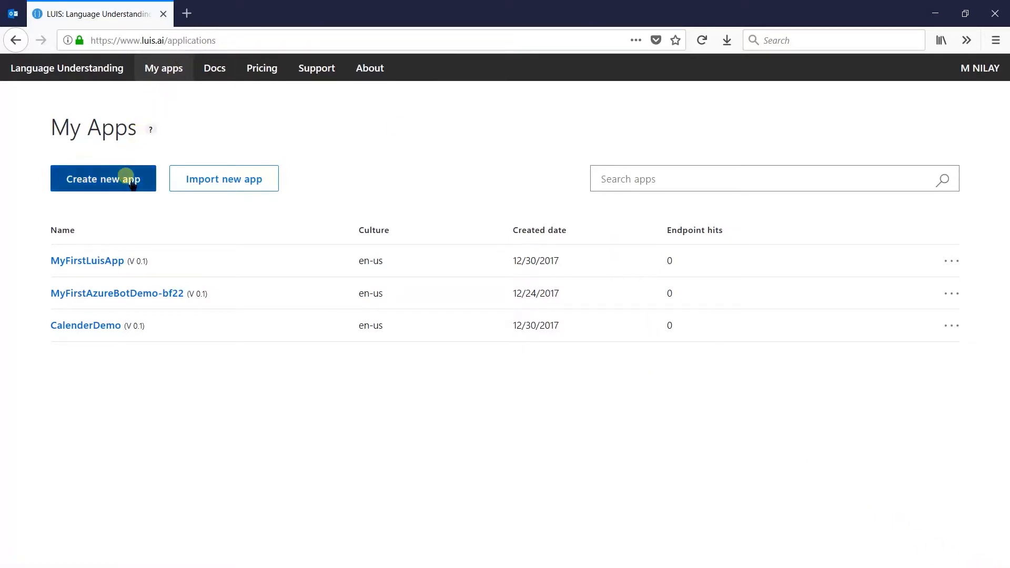
# Step: Create the app MyNewsApp with English culture and the description 'News App'
pyautogui.click(103, 179)
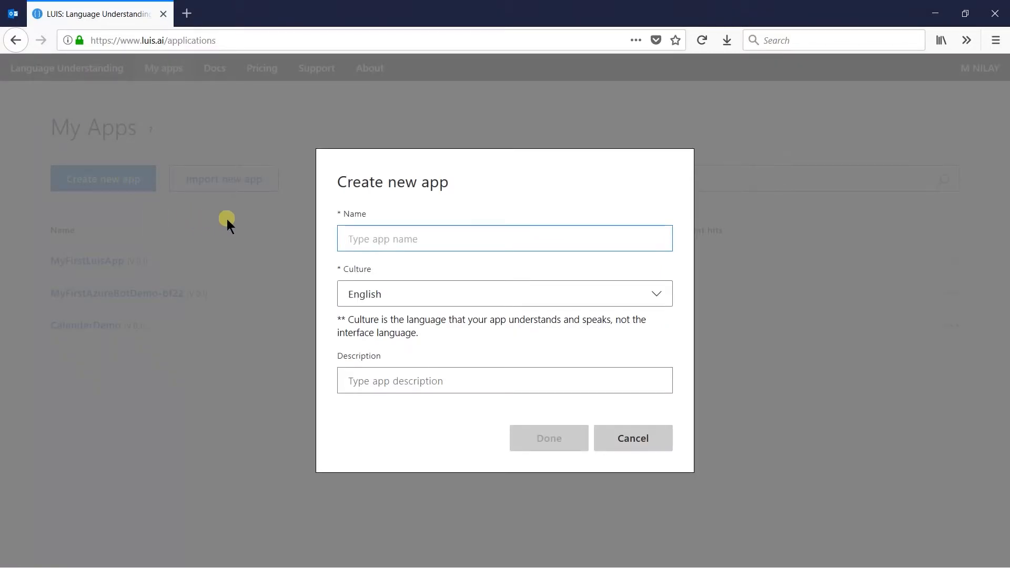
pyautogui.write('MyNewsApp')
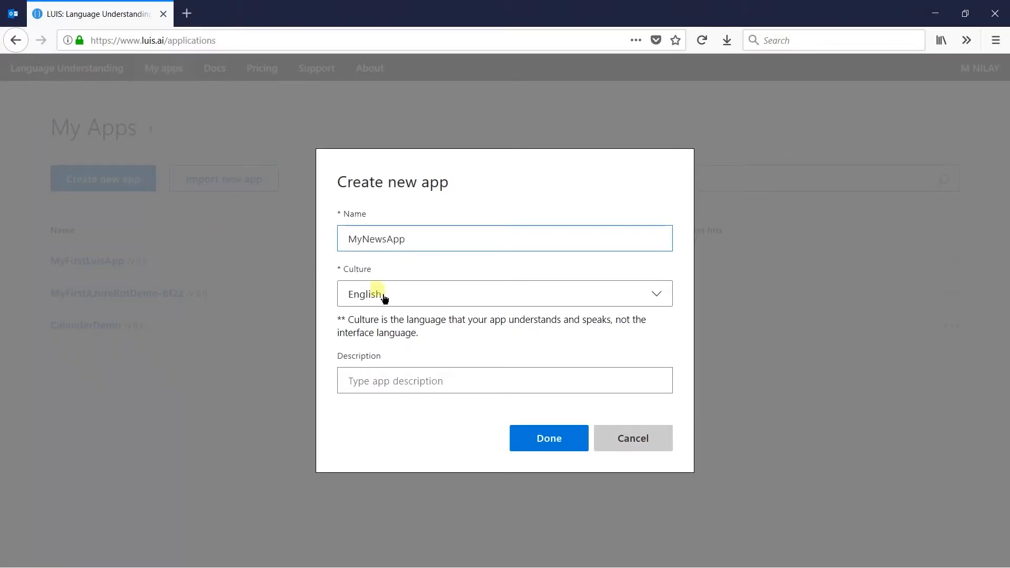
pyautogui.click(505, 293)
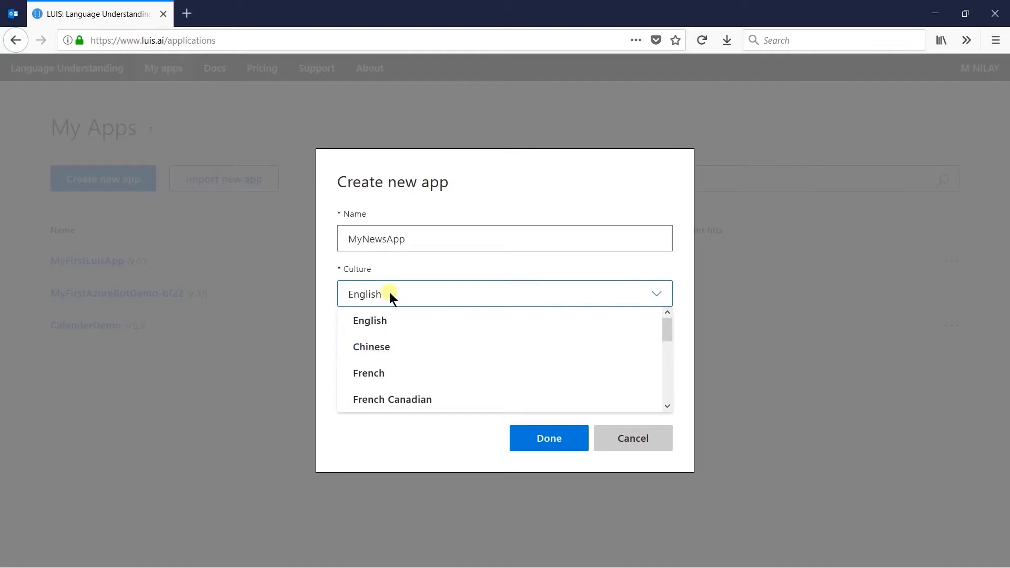
pyautogui.click(370, 321)
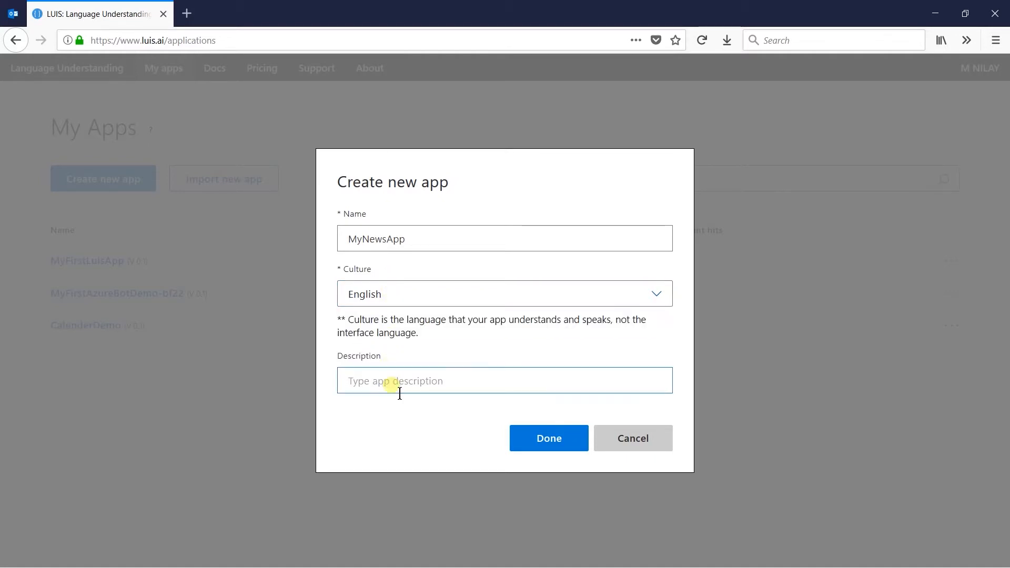
pyautogui.write('News App')
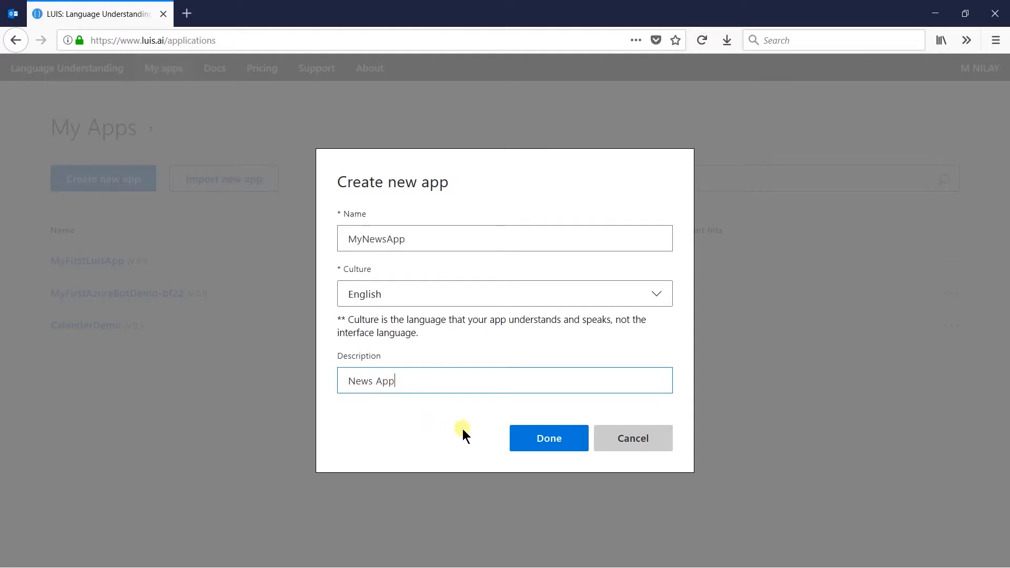
pyautogui.click(548, 439)
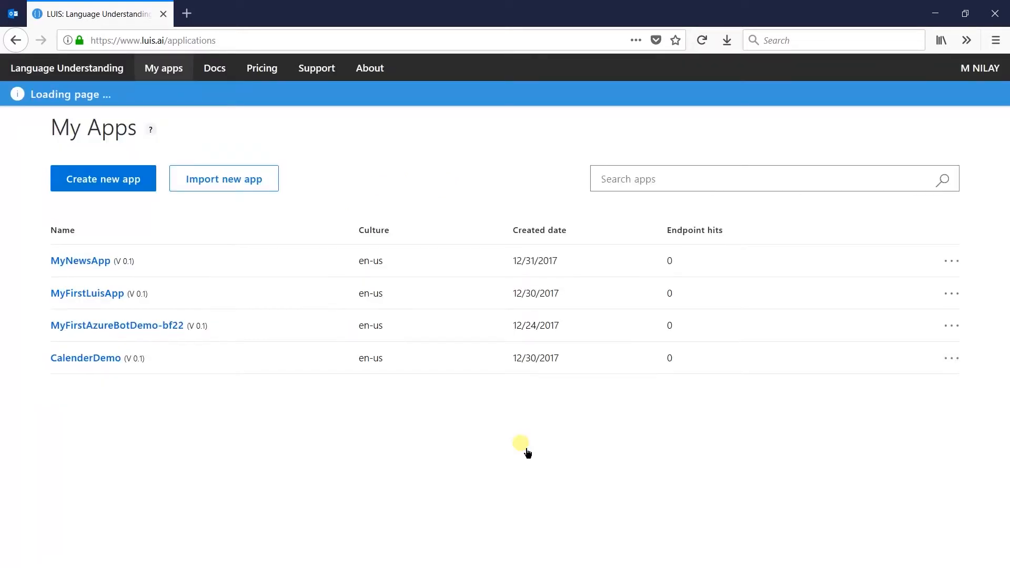
# Step: Open MyNewsApp and create an intent named Headlines
pyautogui.click(81, 261)
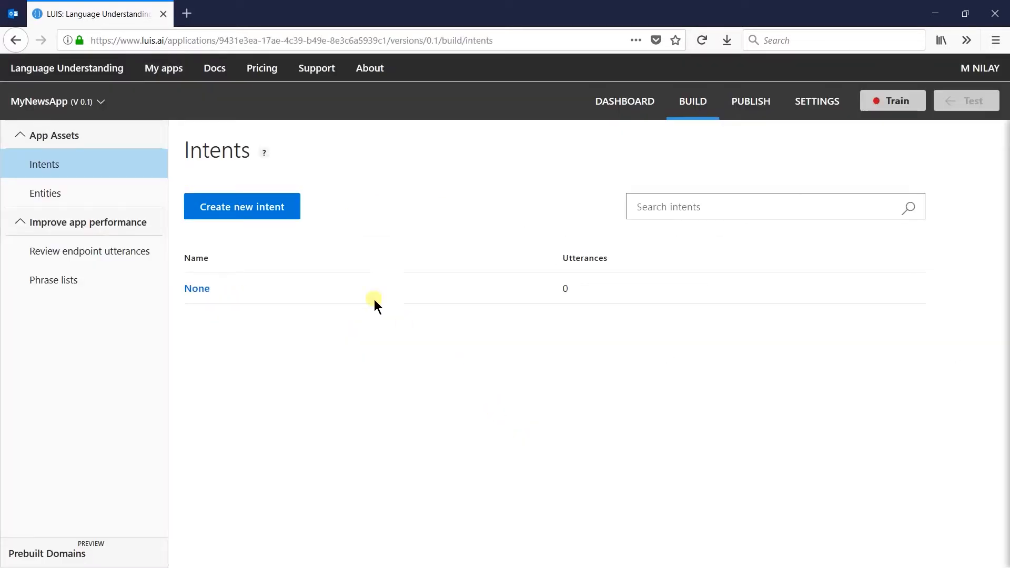
pyautogui.moveTo(196, 288)
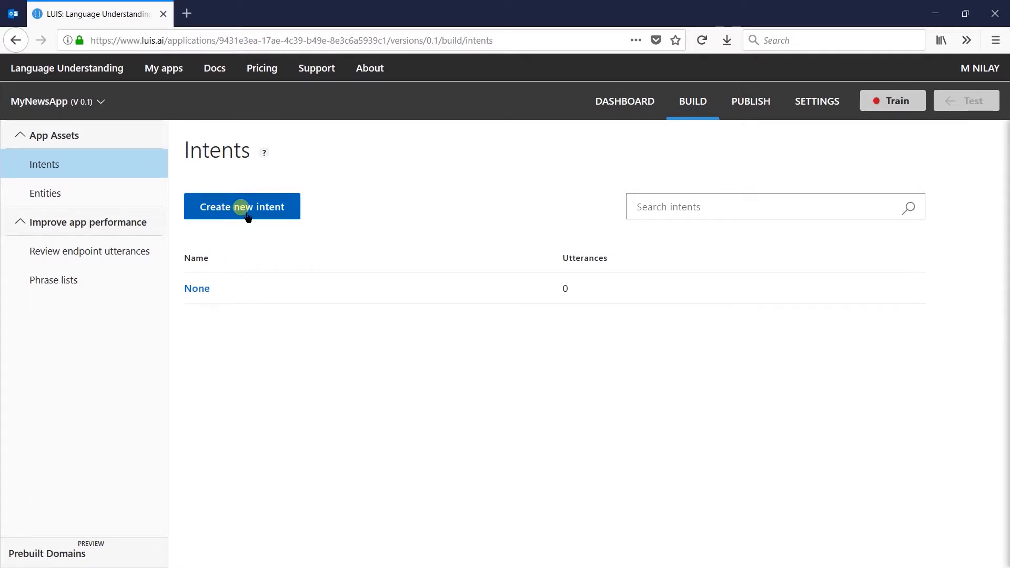
pyautogui.click(242, 207)
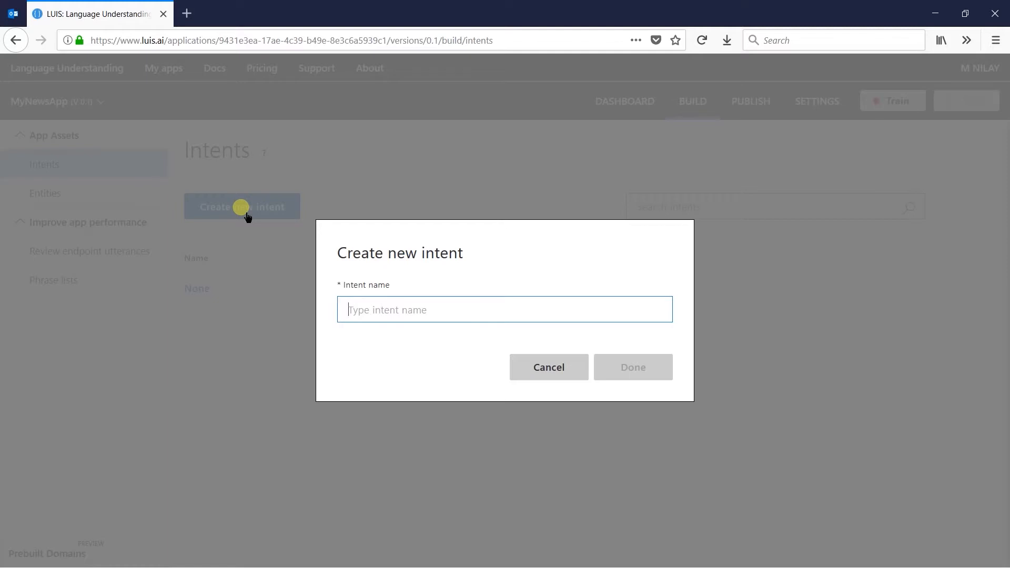
pyautogui.write('Head')
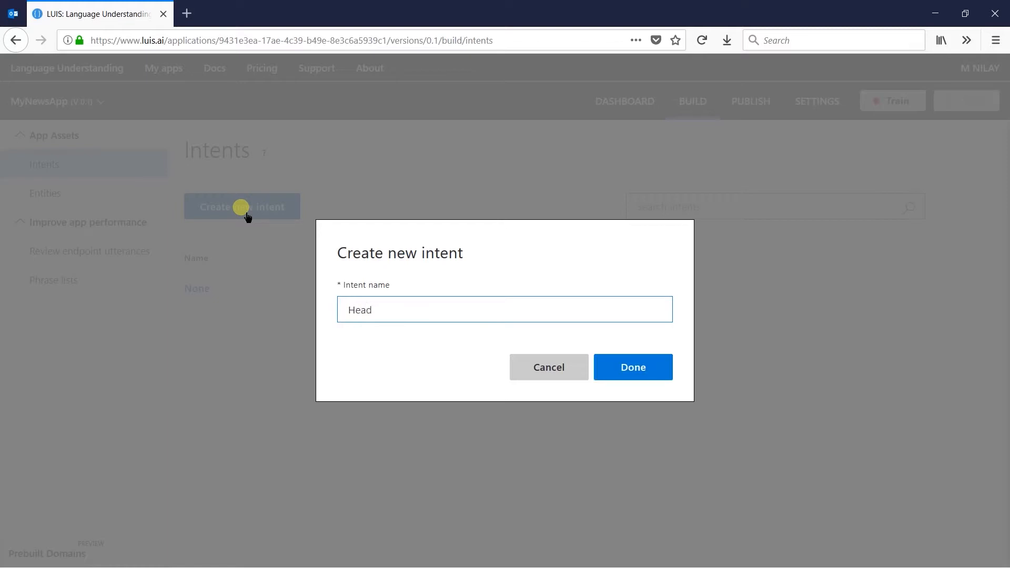
pyautogui.click(632, 367)
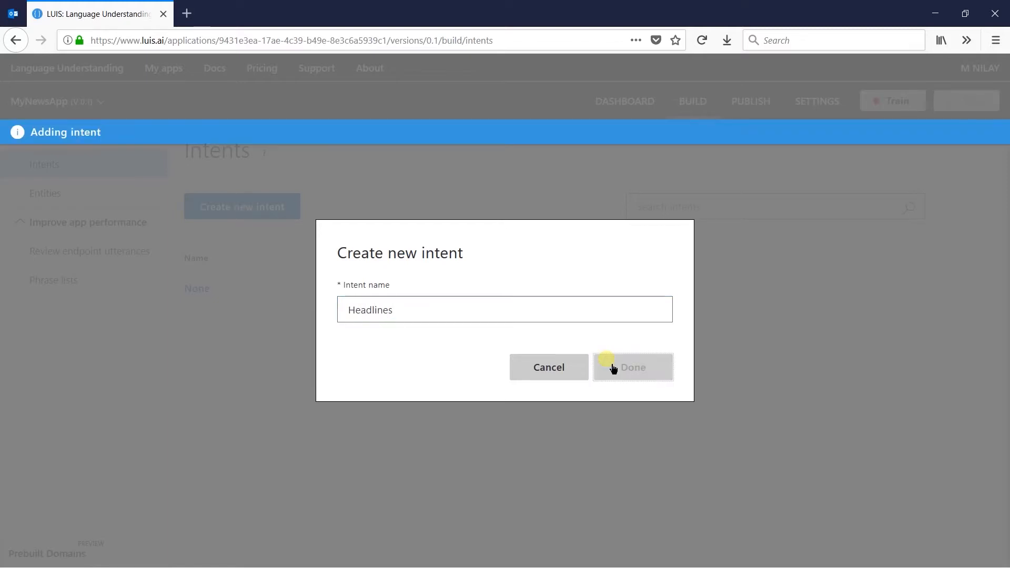
pyautogui.click(632, 367)
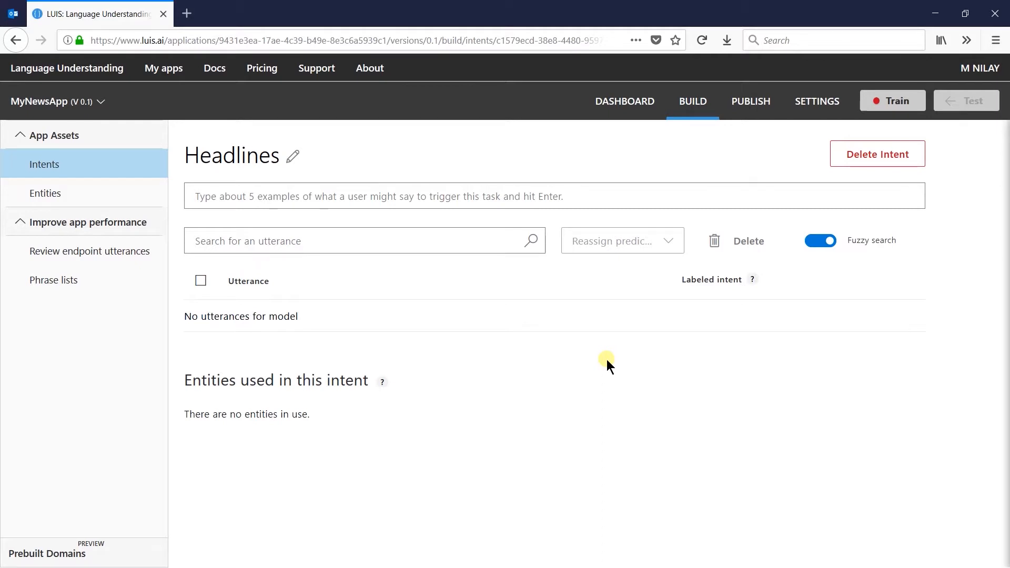
pyautogui.moveTo(662, 233)
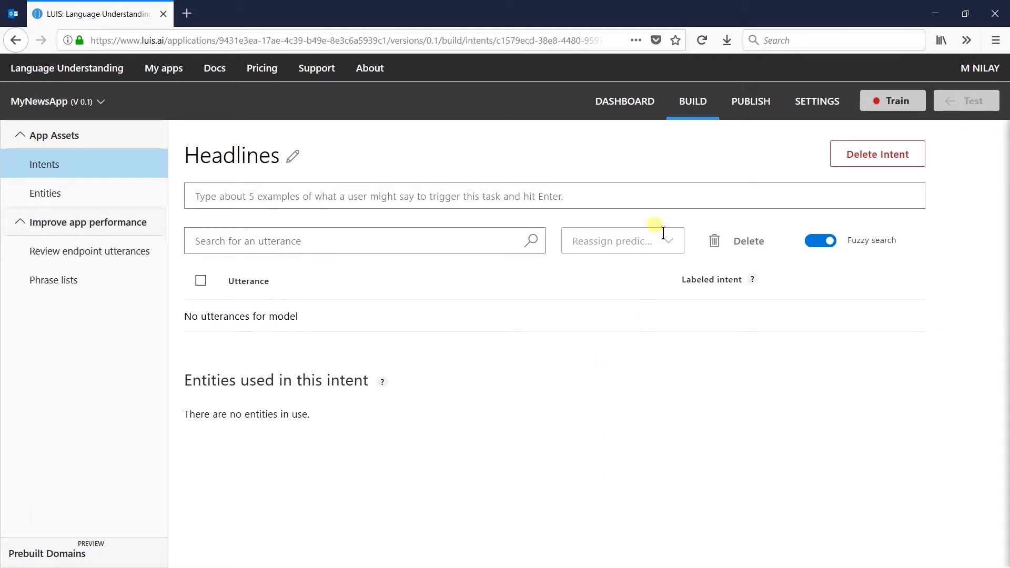
pyautogui.click(292, 156)
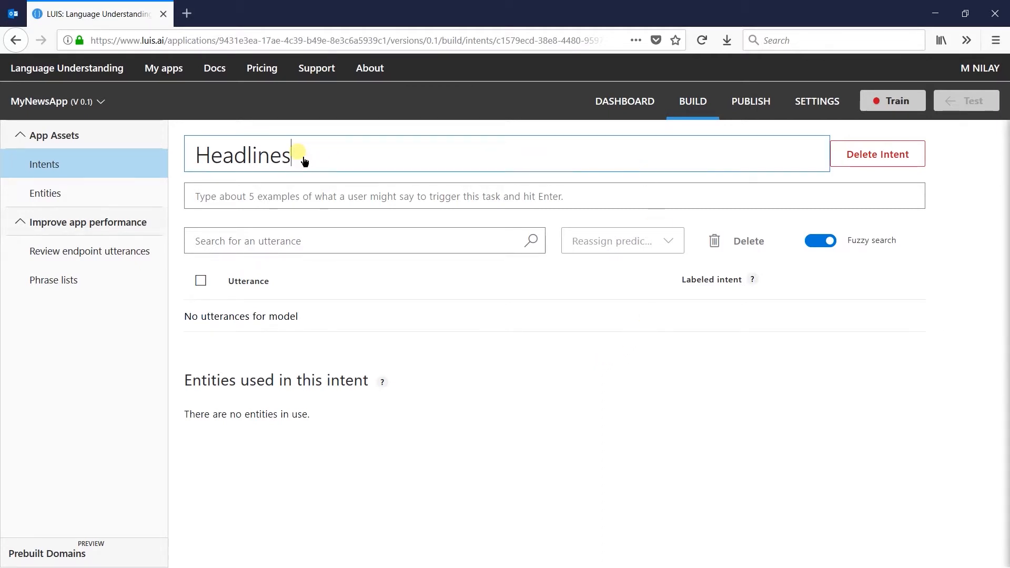
pyautogui.moveTo(869, 174)
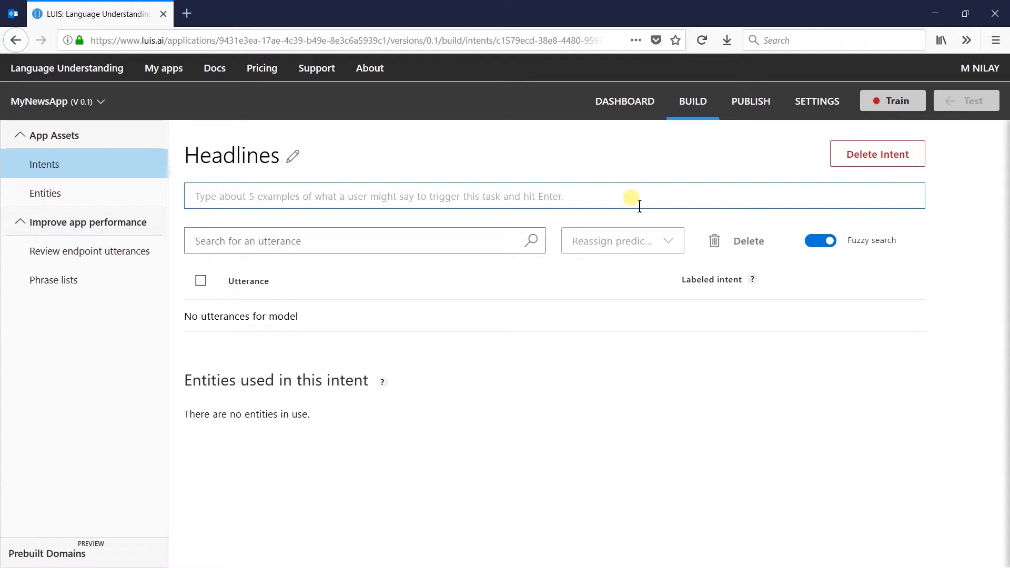
# Step: Add the utterances 'show me headlines', 'show me top stories' and 'show me trading news'
pyautogui.write('Show me headli')
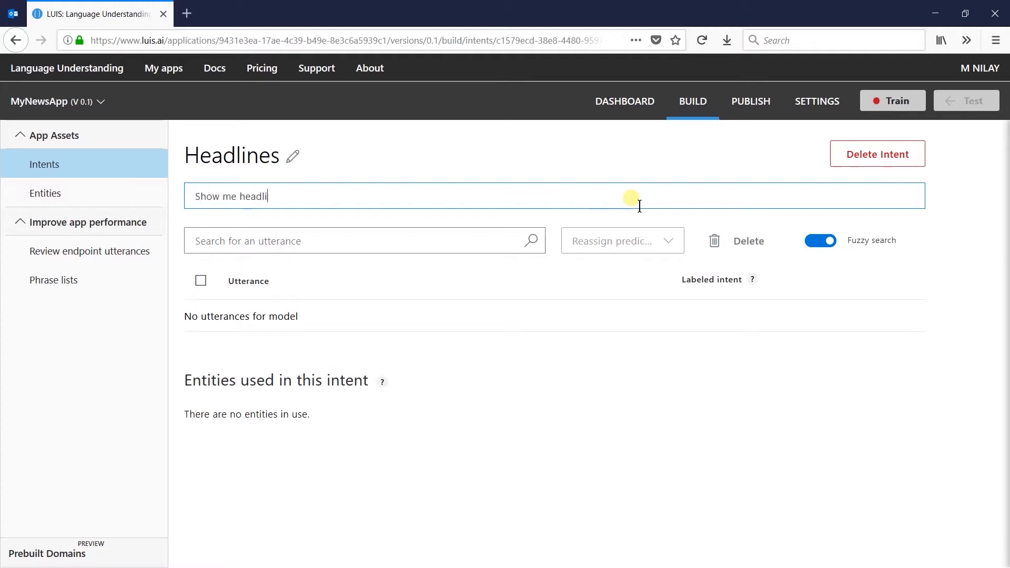
pyautogui.press('Return')
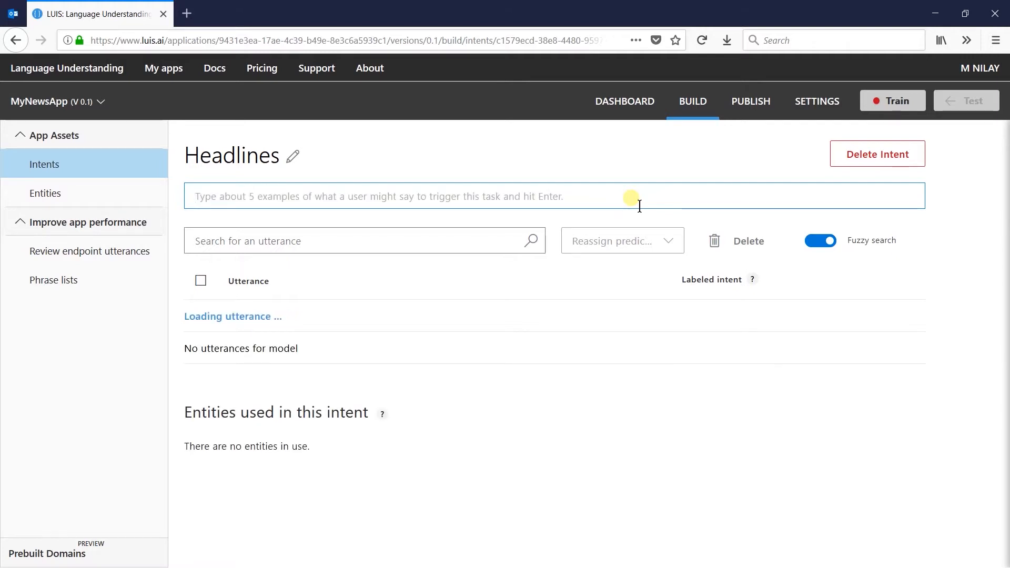
pyautogui.write('Show me top st')
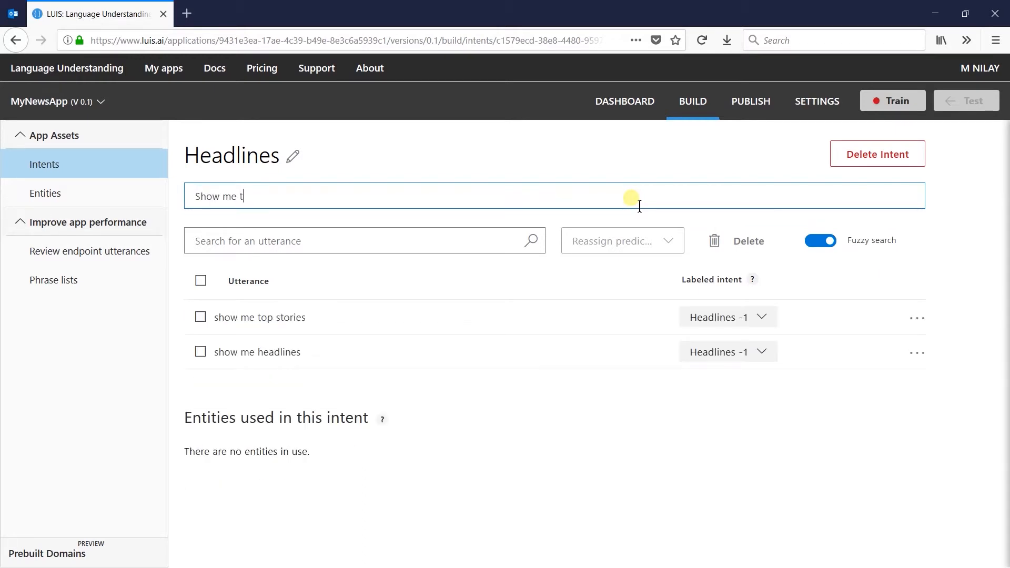
pyautogui.write('rading news')
pyautogui.press('Return')
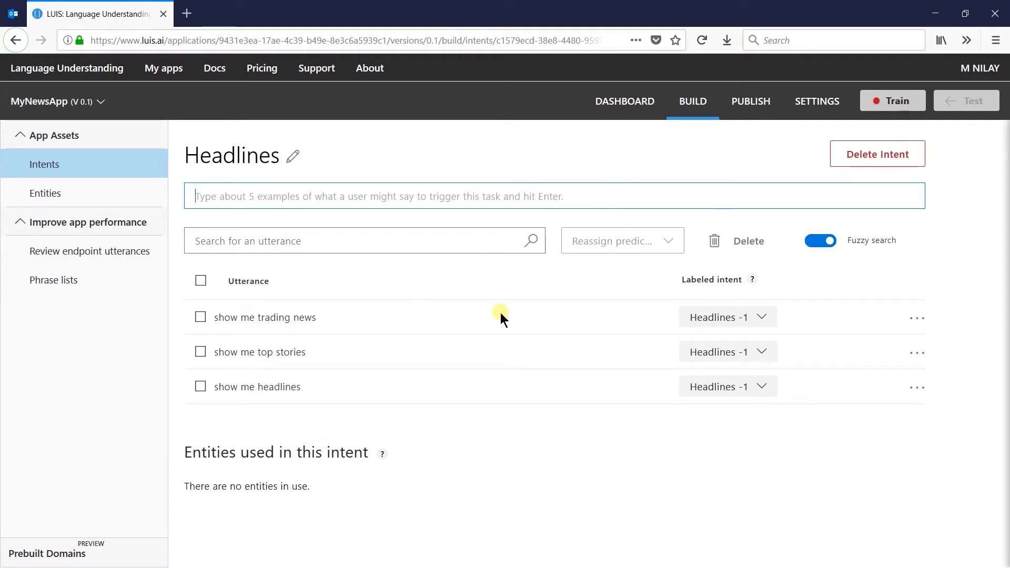
pyautogui.click(915, 318)
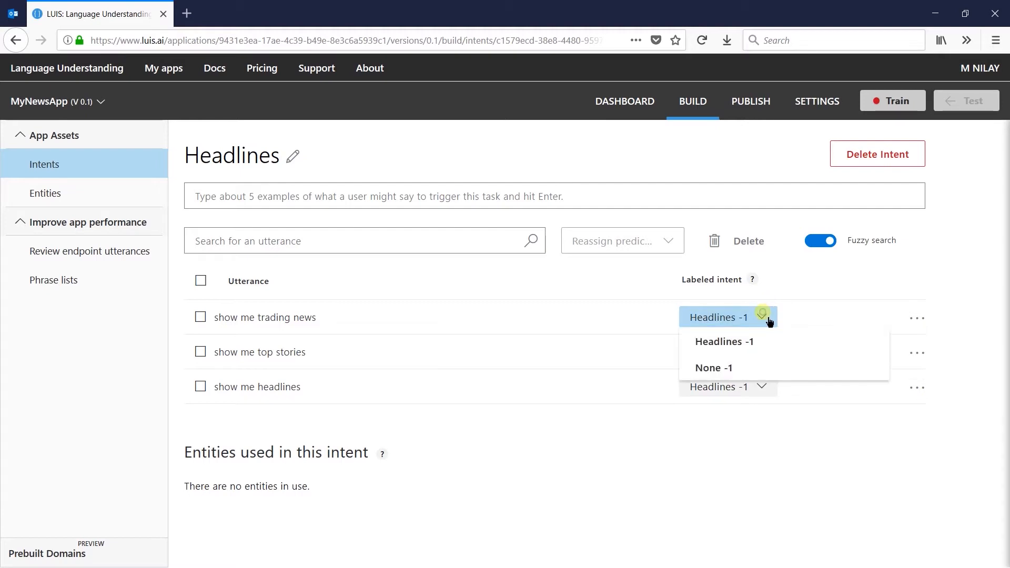
pyautogui.moveTo(760, 348)
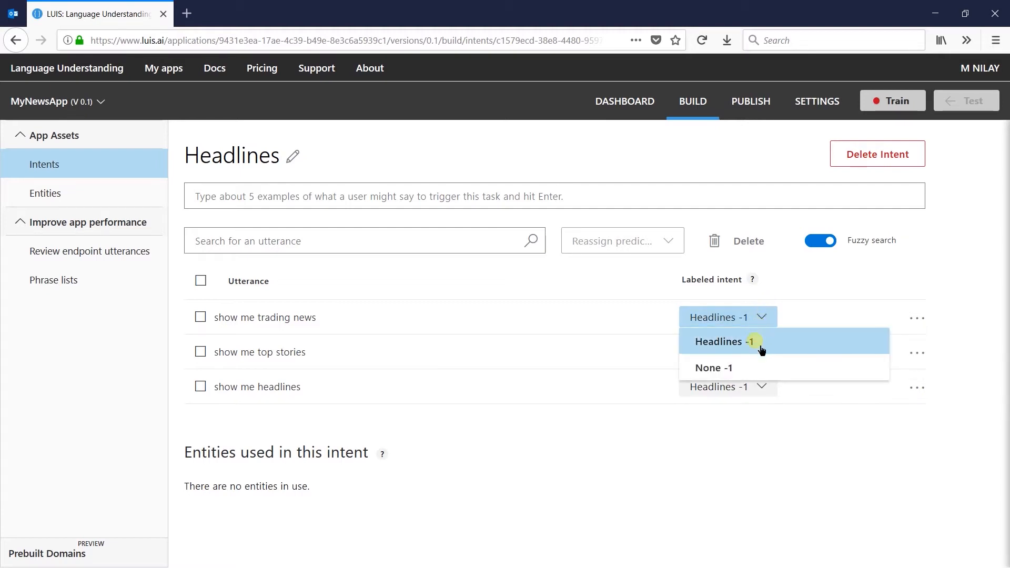
pyautogui.moveTo(733, 391)
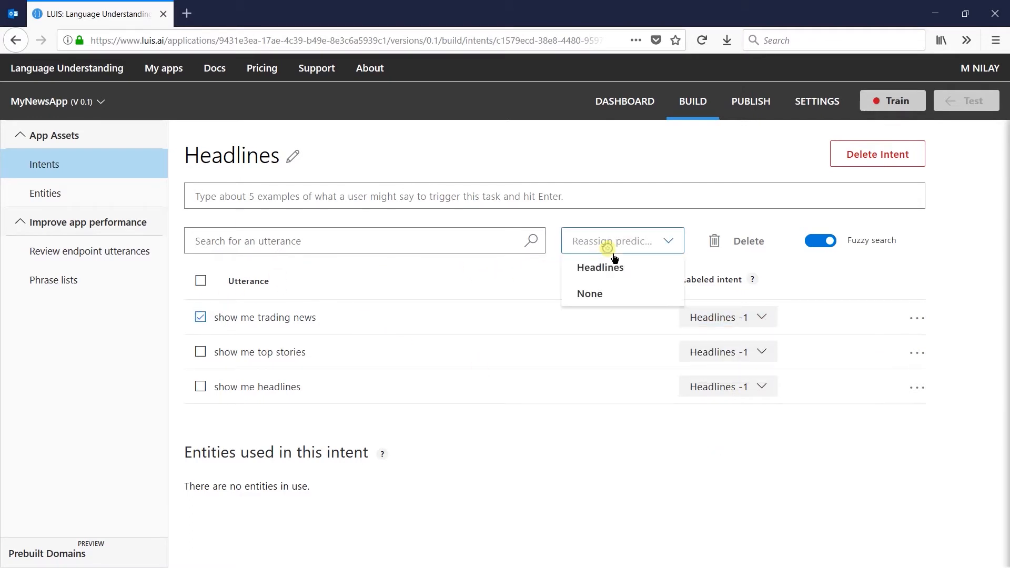
pyautogui.moveTo(728, 250)
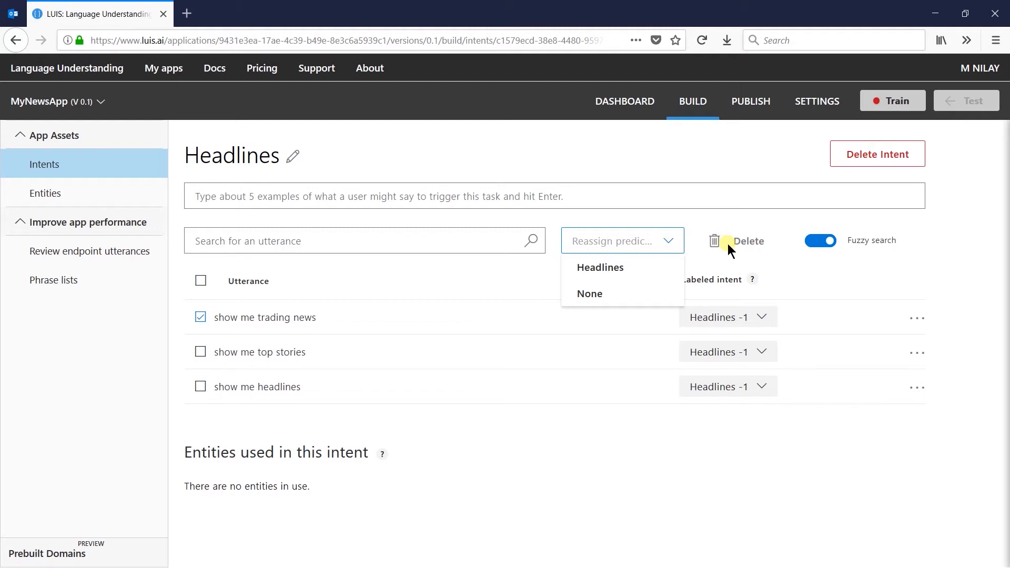
pyautogui.moveTo(871, 251)
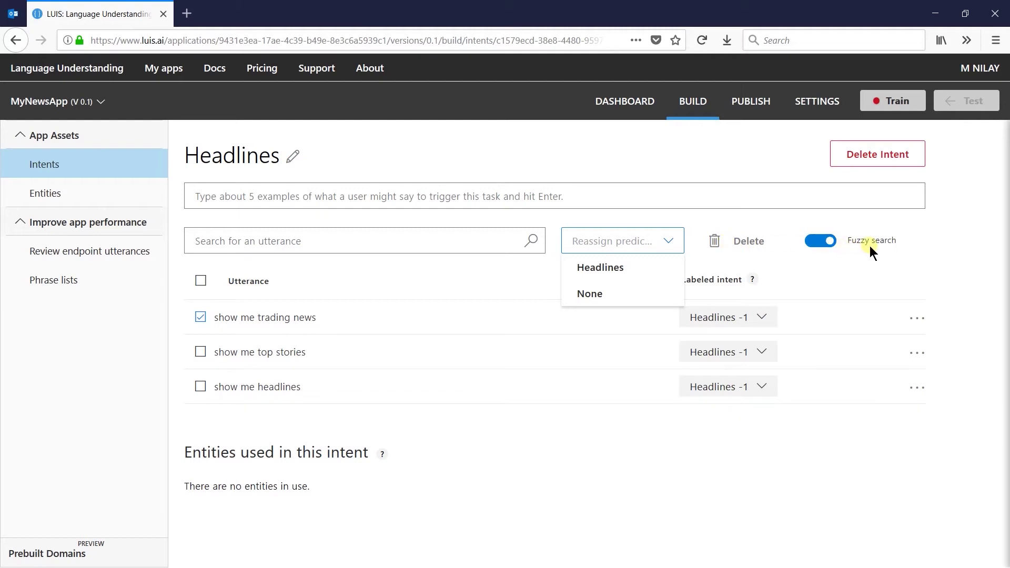
pyautogui.click(869, 261)
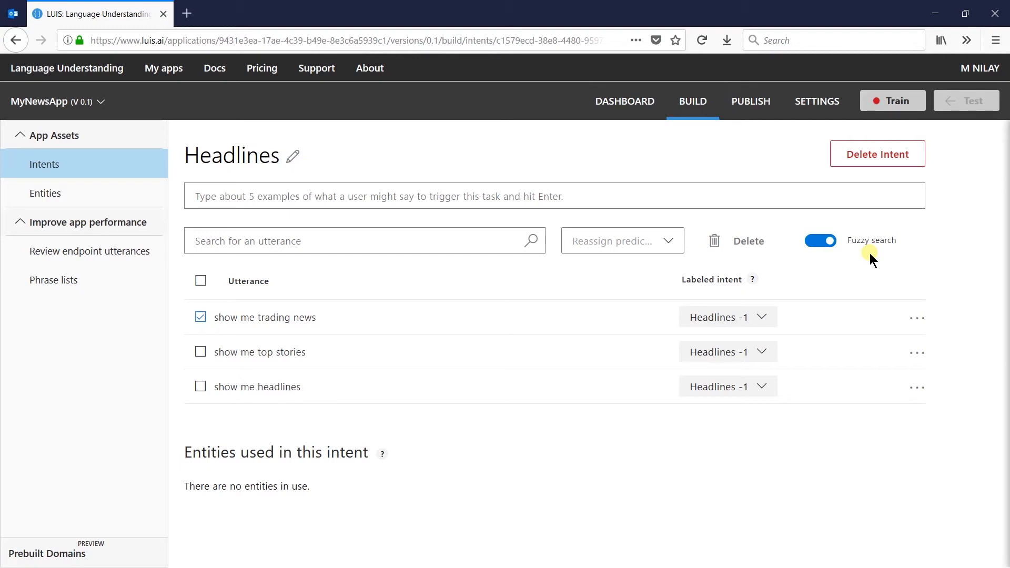
pyautogui.moveTo(863, 256)
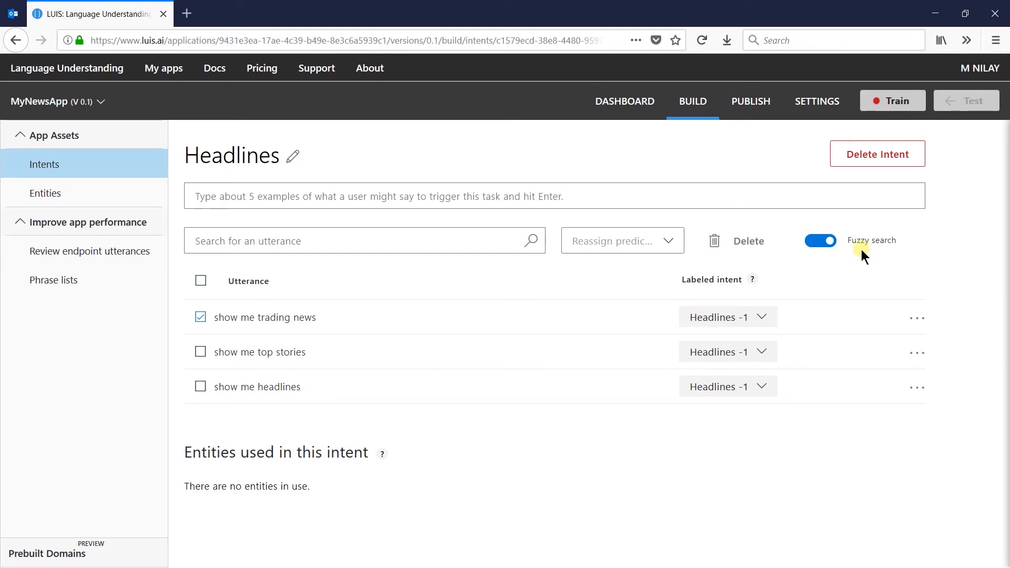
# Step: Return to the Intents list showing Headlines with 3 utterances, then switch to the intents slide
pyautogui.click(44, 163)
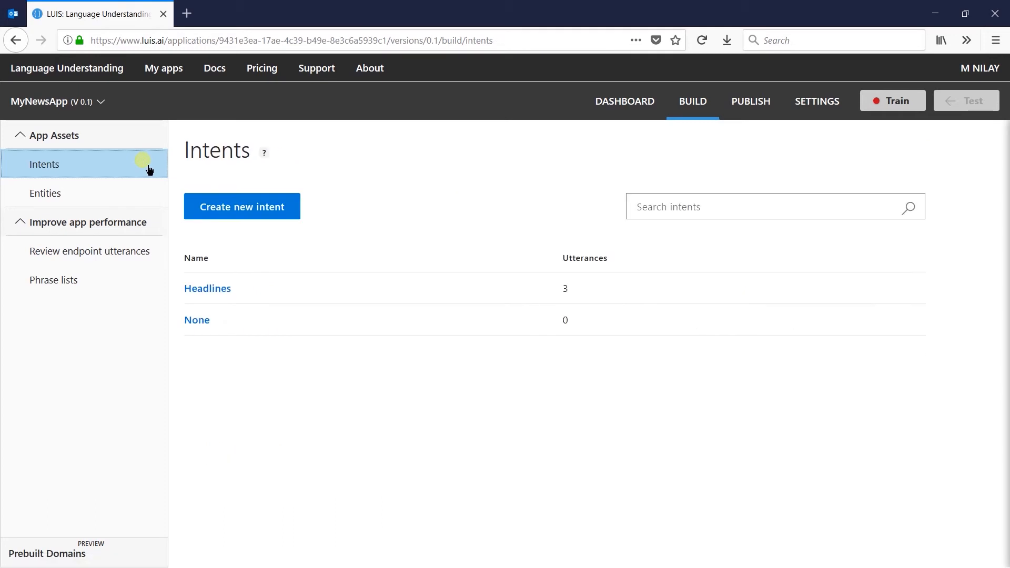
pyautogui.moveTo(202, 305)
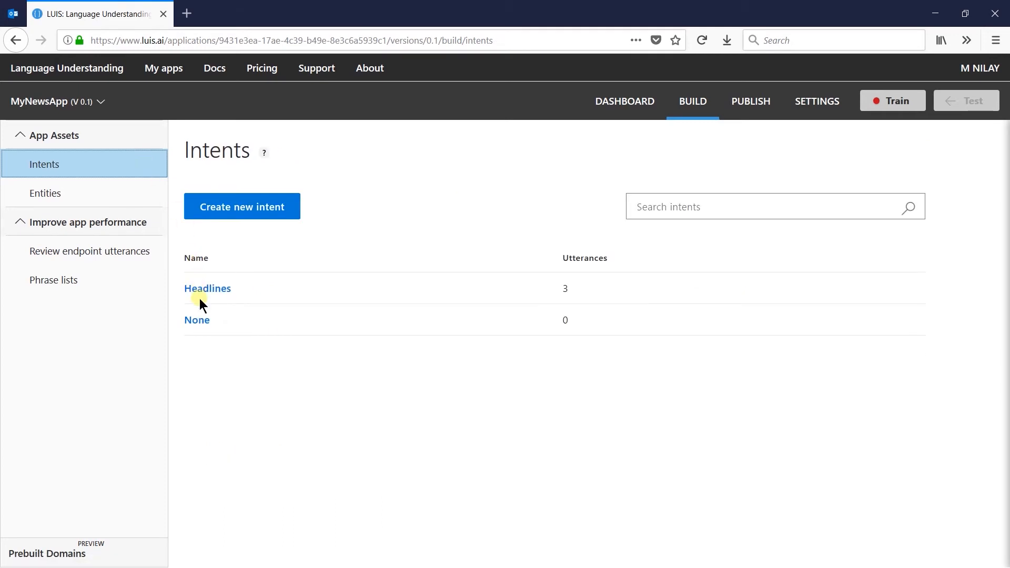
pyautogui.moveTo(563, 290)
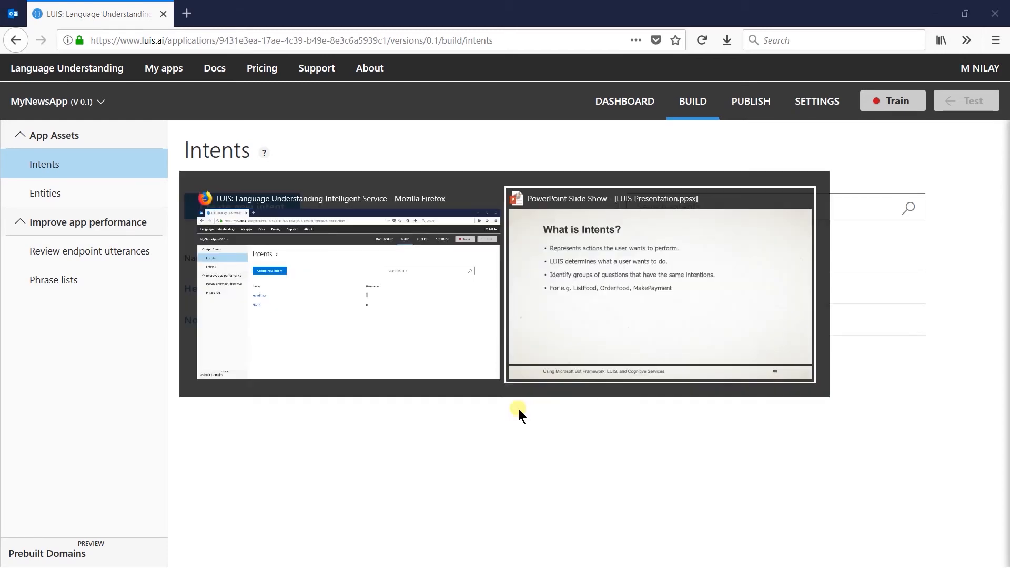
pyautogui.click(660, 283)
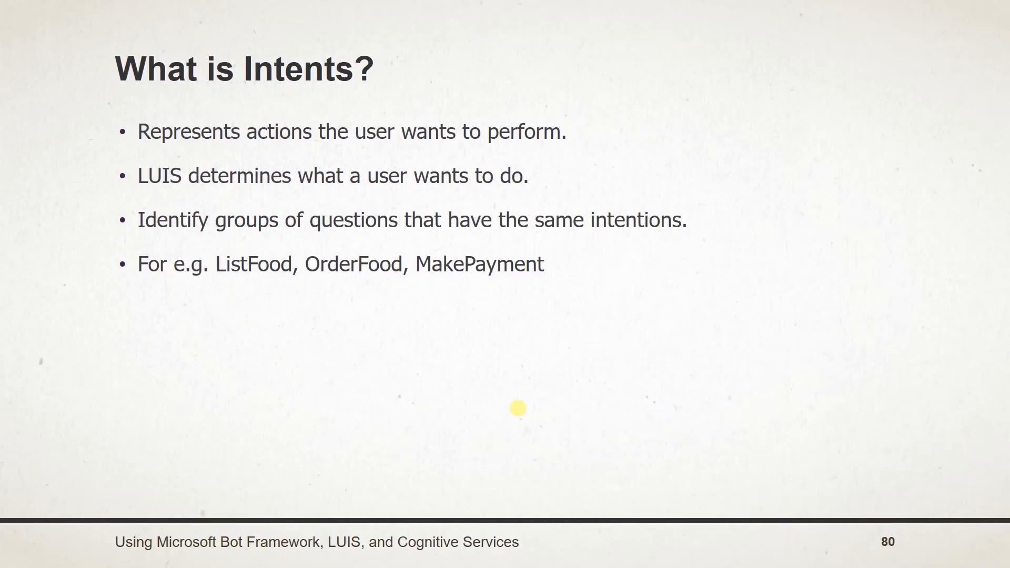